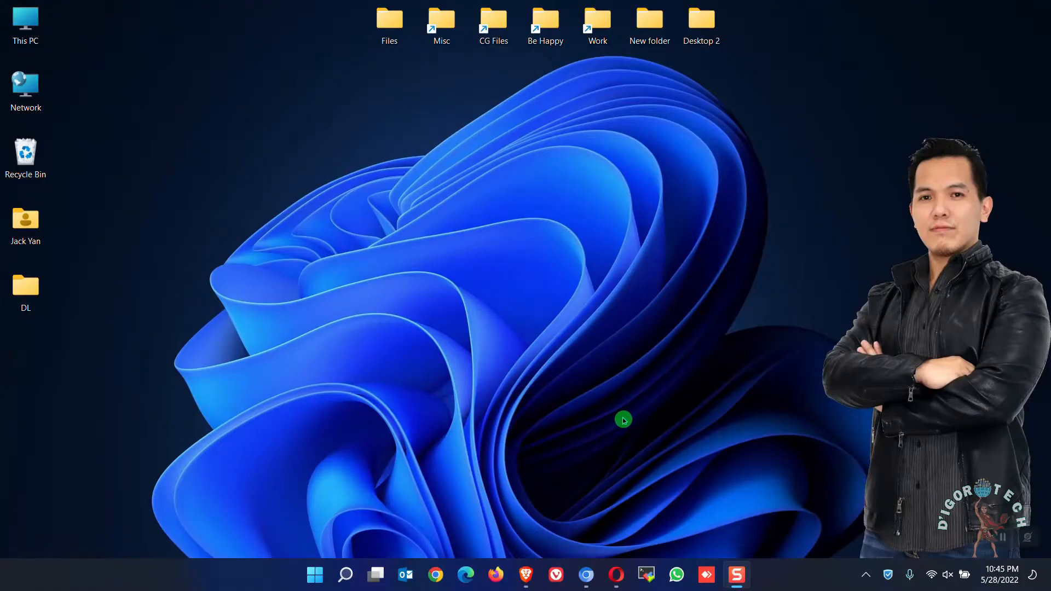
mouse_move(526, 575)
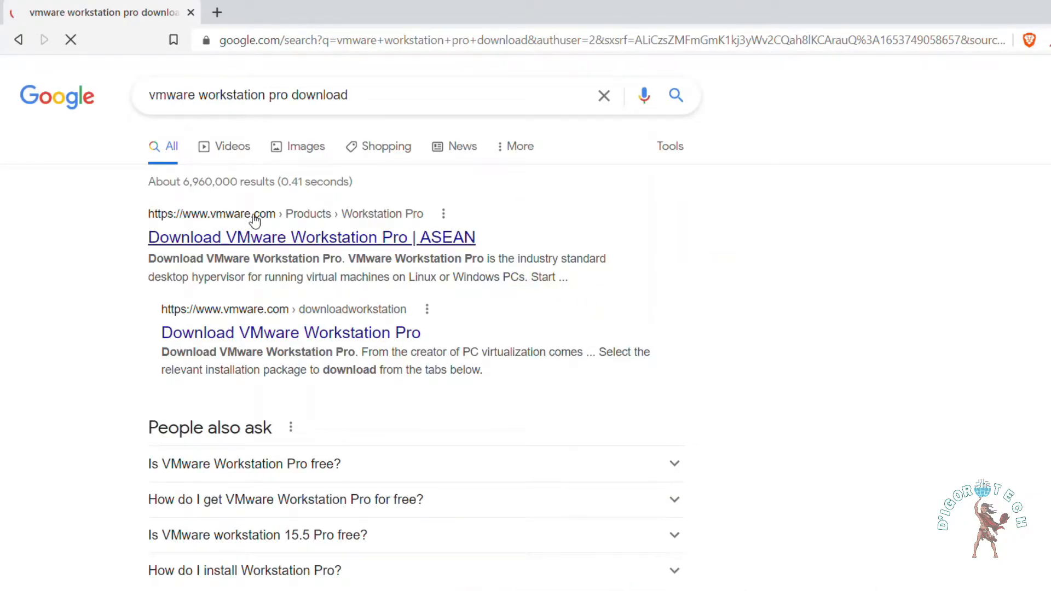
Download the Workstation 16 Pro for Windows installer from the VMware page and save it to the DL folder
left_click(311, 236)
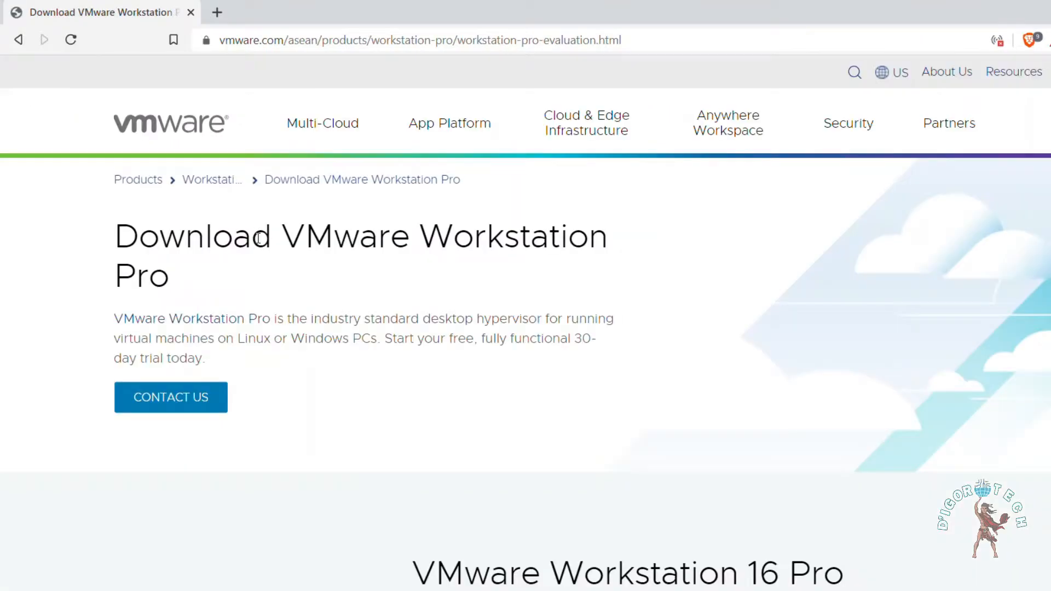
scroll("down", 3)
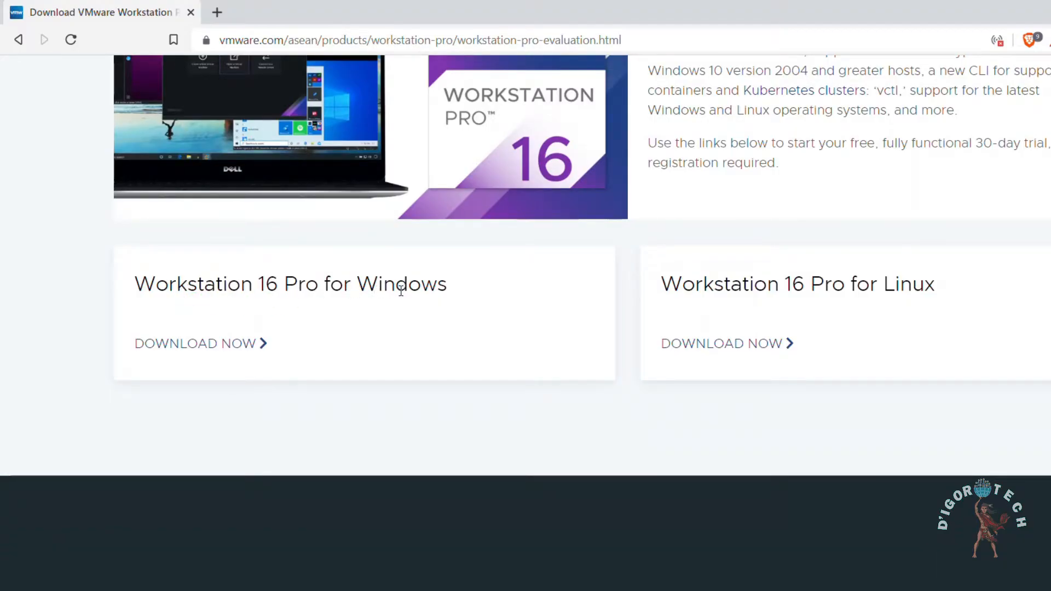
mouse_move(938, 310)
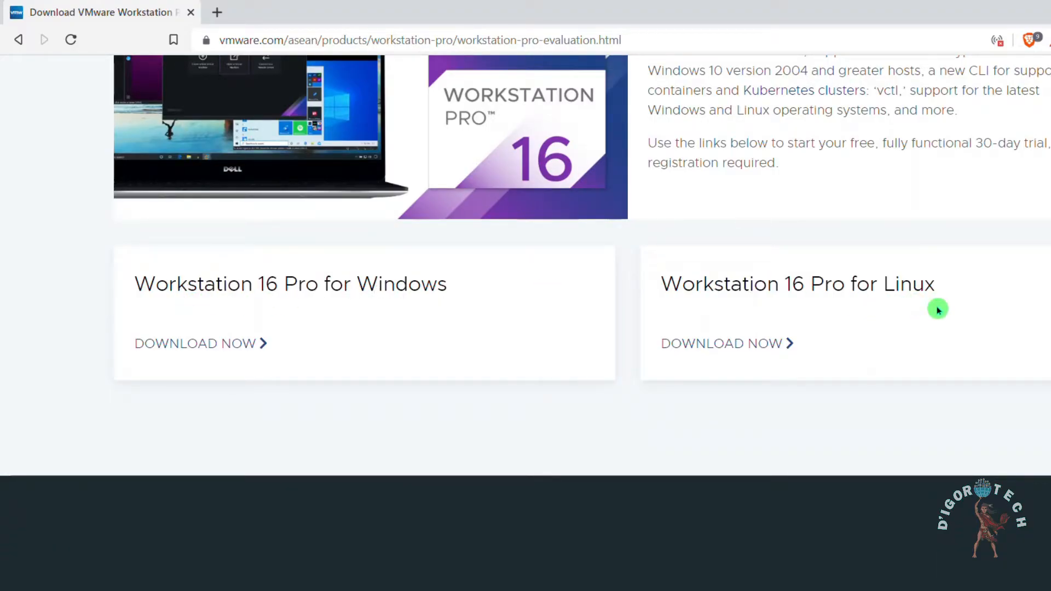
mouse_move(419, 309)
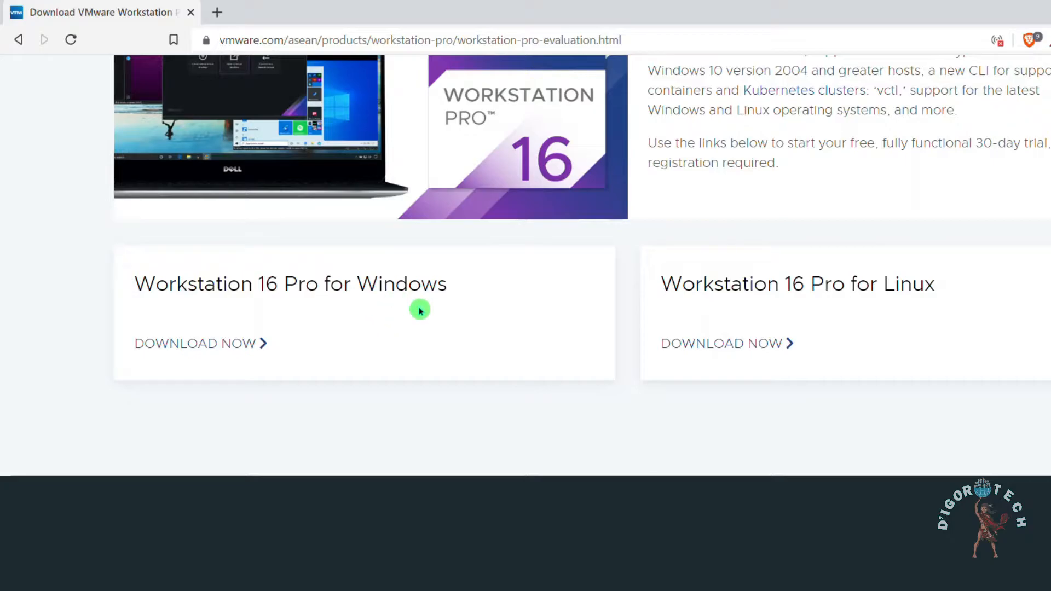
mouse_move(202, 360)
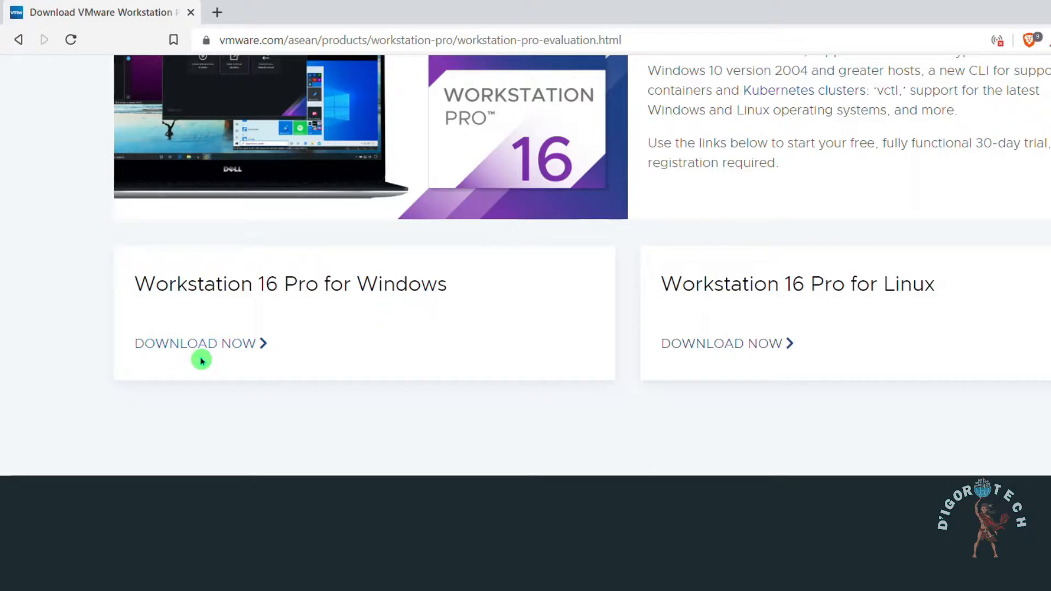
left_click(194, 343)
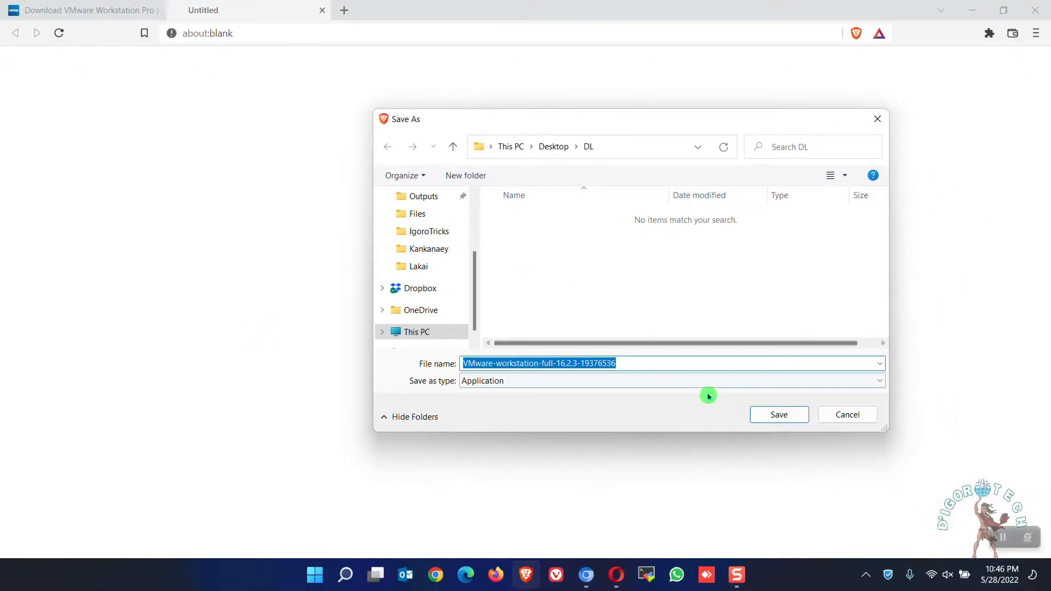
left_click(779, 413)
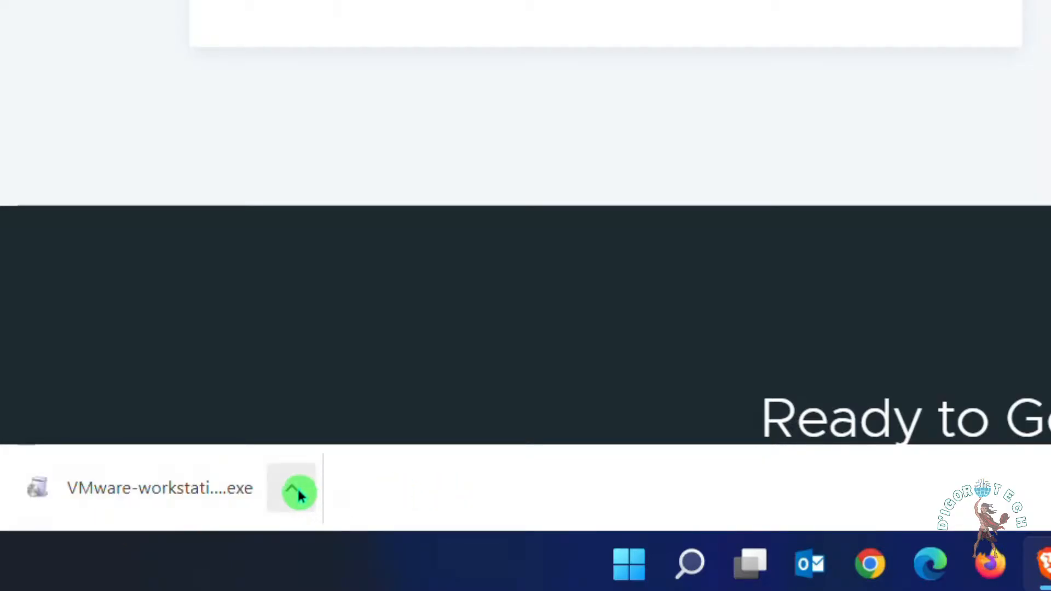
Show the downloaded installer in the DL folder and run it to start the Setup Wizard
left_click(292, 488)
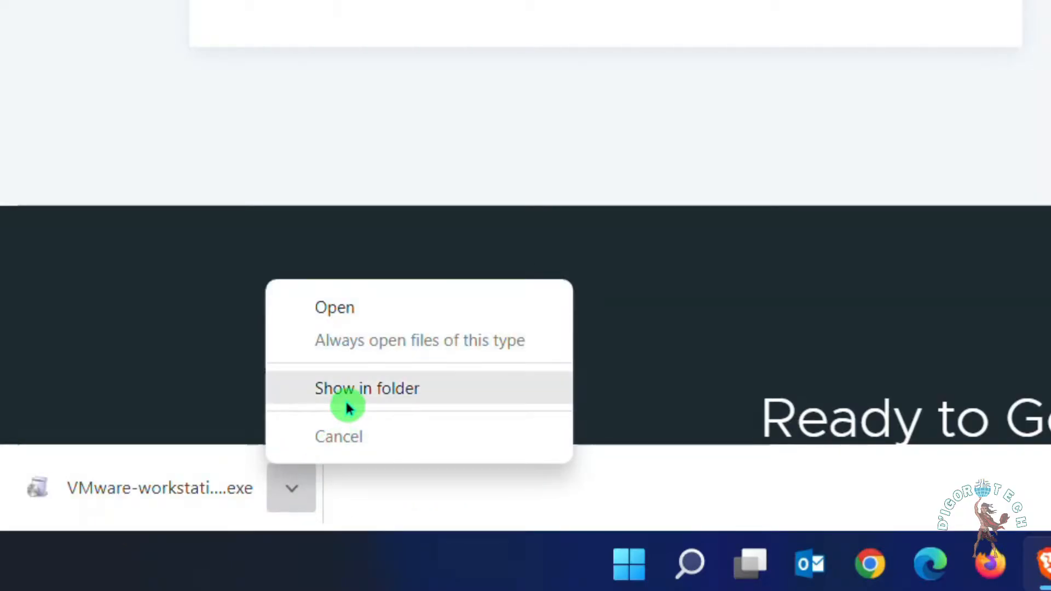
left_click(367, 388)
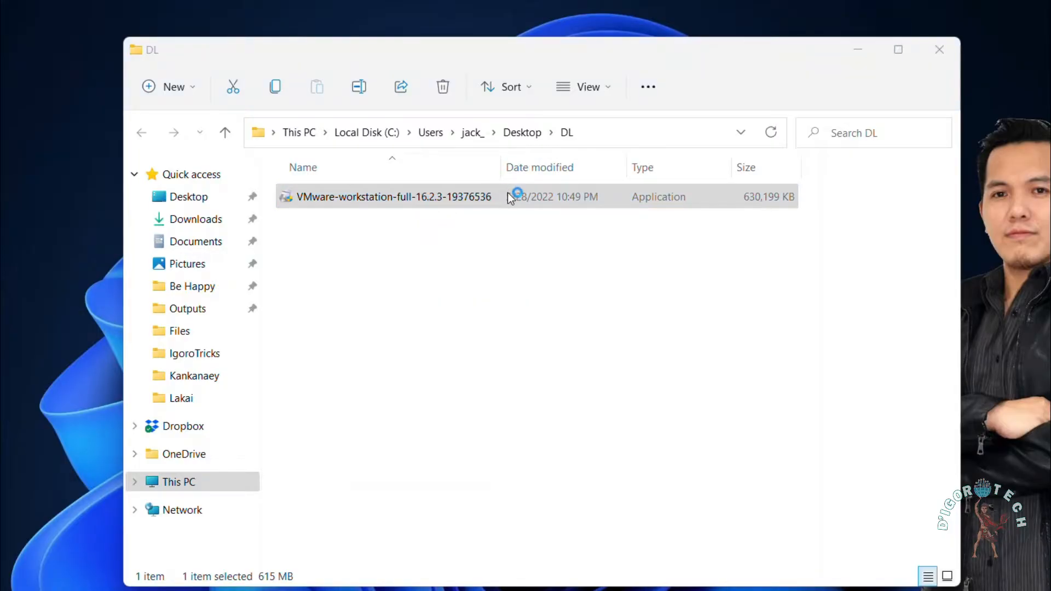
double_click(393, 196)
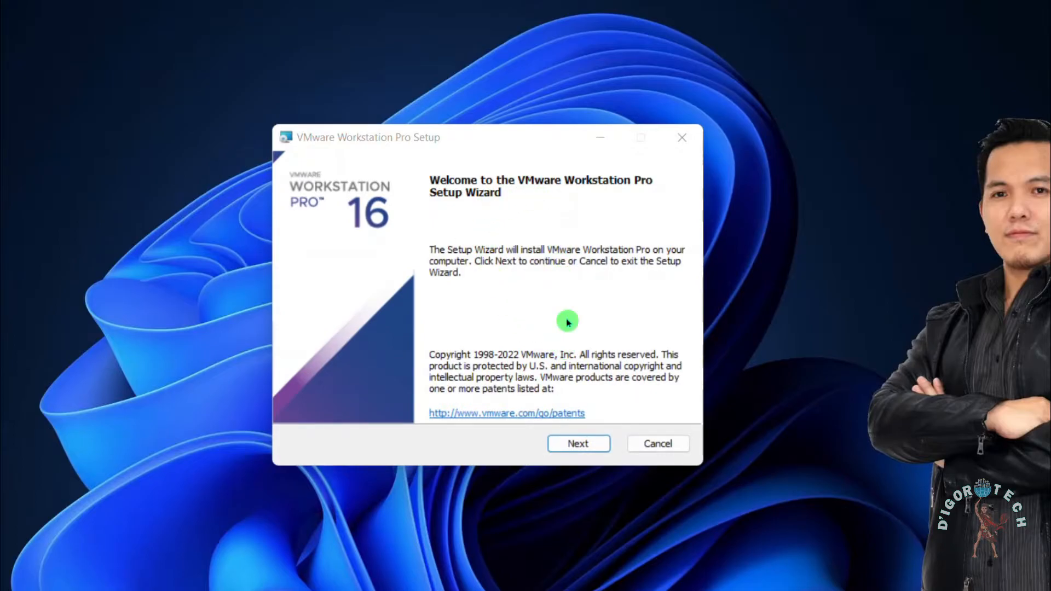
Accept the license agreement and keep the default install location and features
left_click(578, 443)
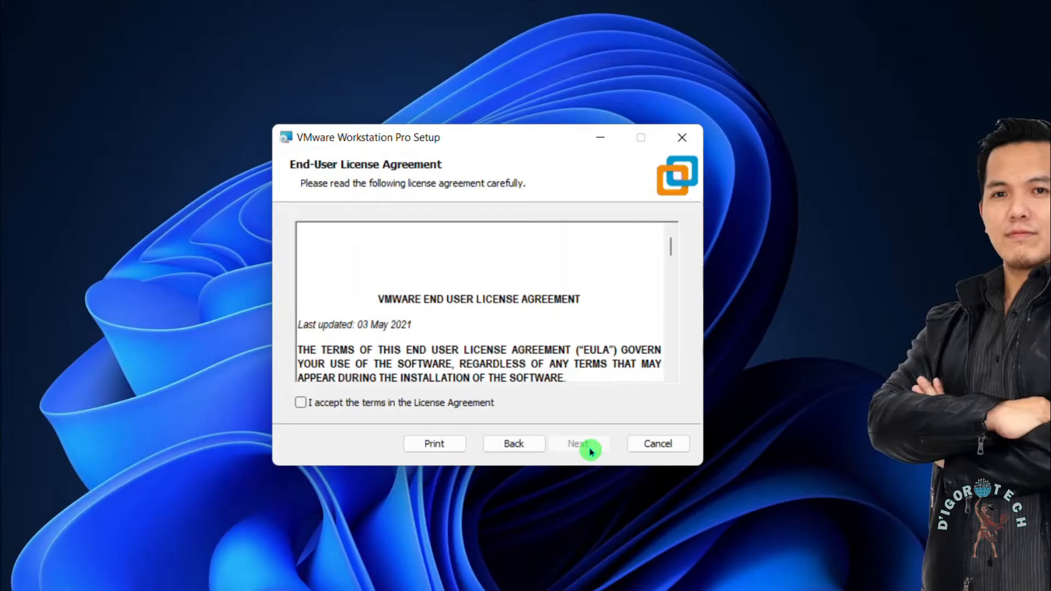
left_click(302, 402)
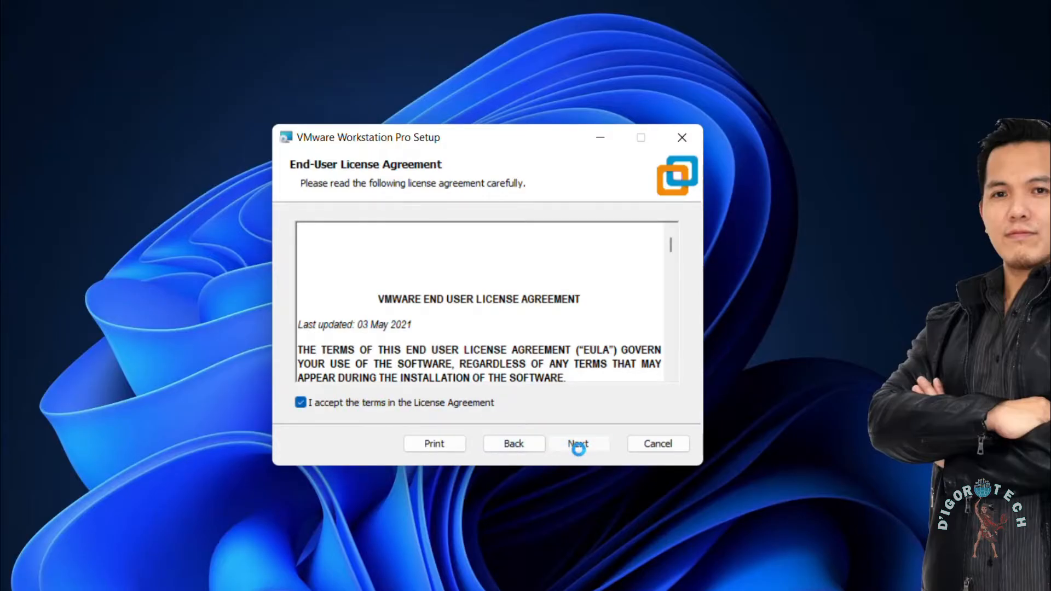
left_click(578, 444)
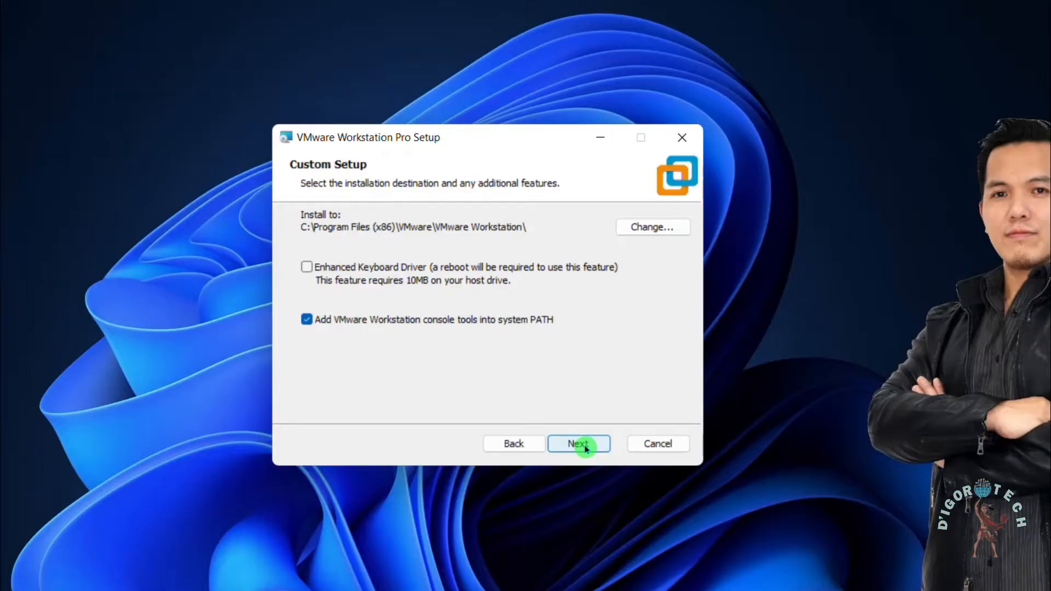
left_click(578, 444)
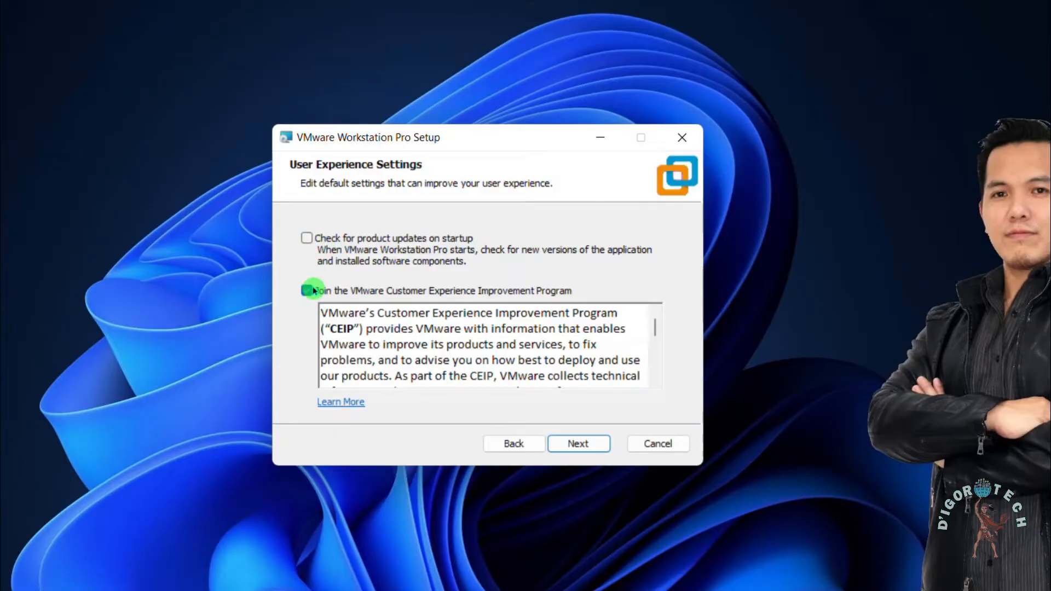
Opt out of the customer experience program, keep both shortcuts, and reach Ready to install
left_click(307, 290)
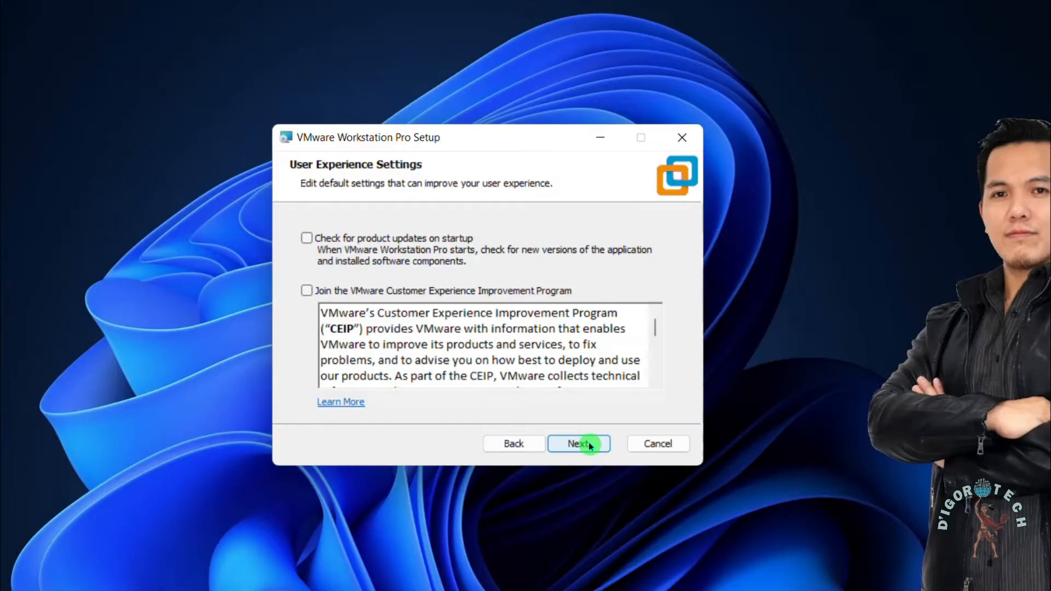
left_click(578, 444)
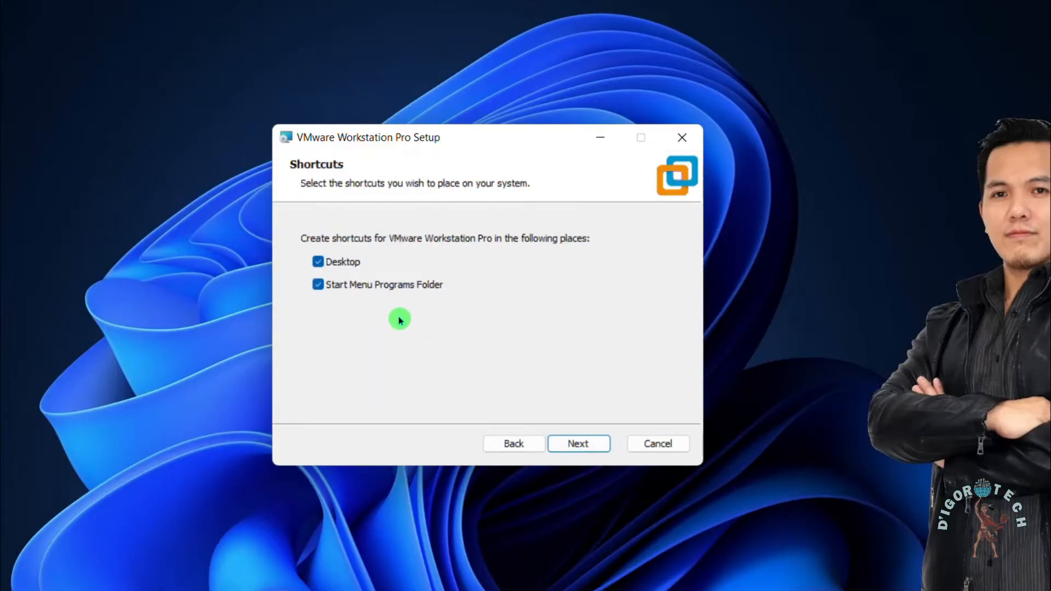
mouse_move(537, 253)
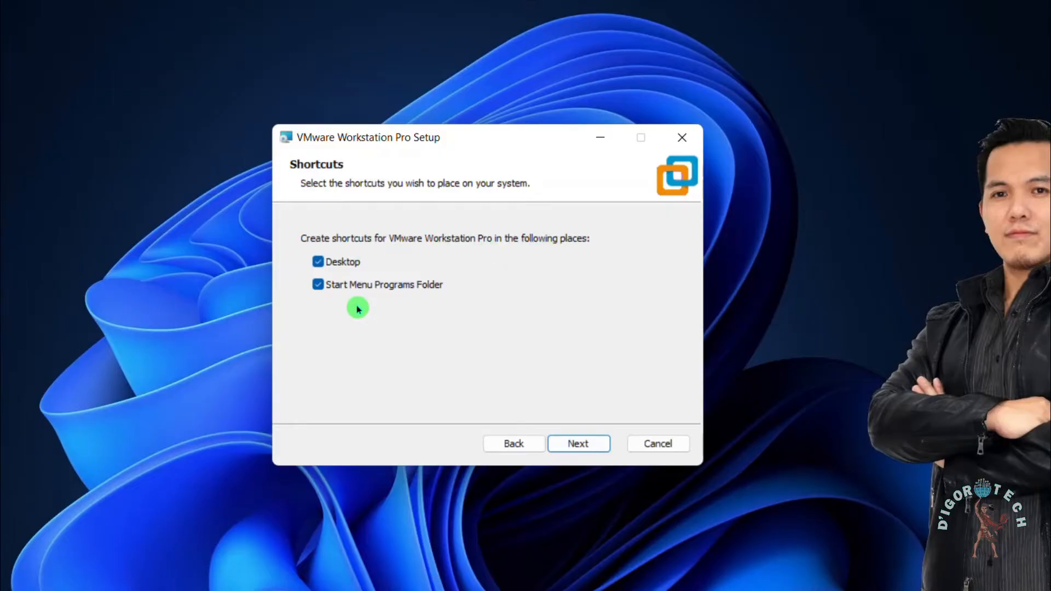
left_click(578, 444)
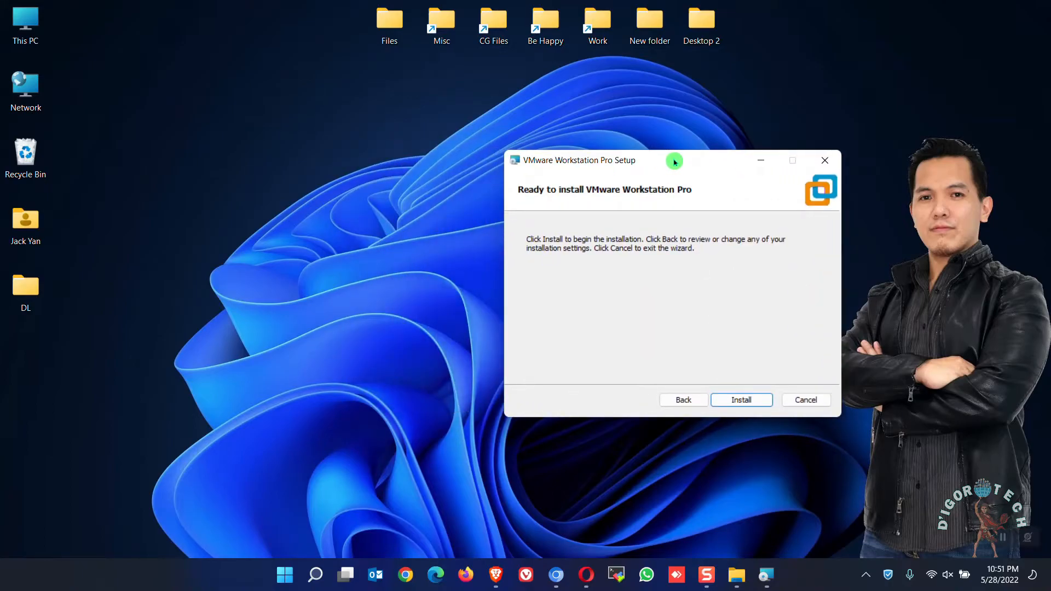
Search ncpa.cpl and show Network Connections listing the existing adapters
left_click(314, 574)
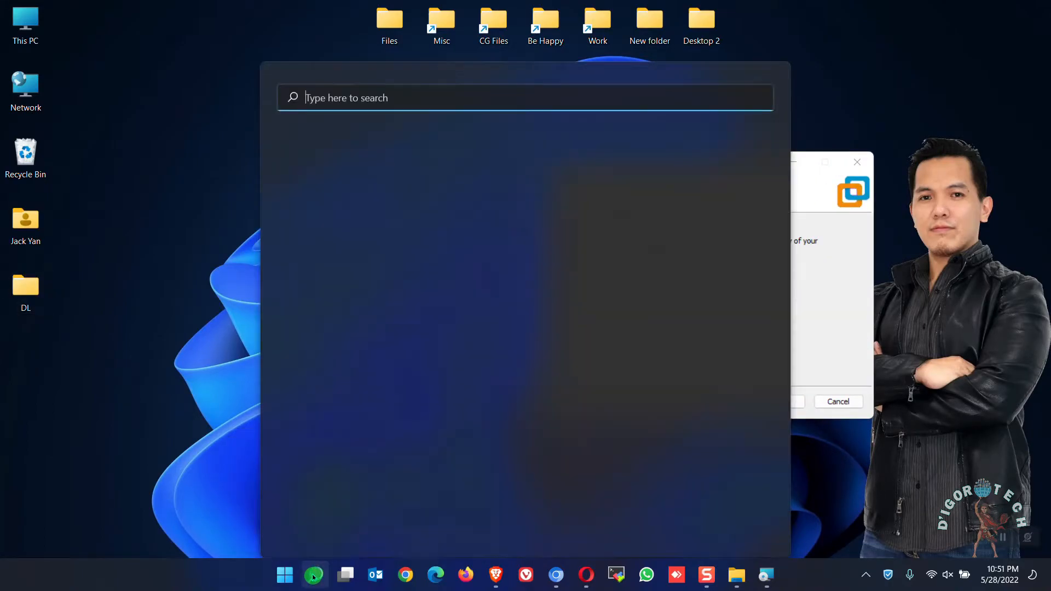
type("ncpa.cpl")
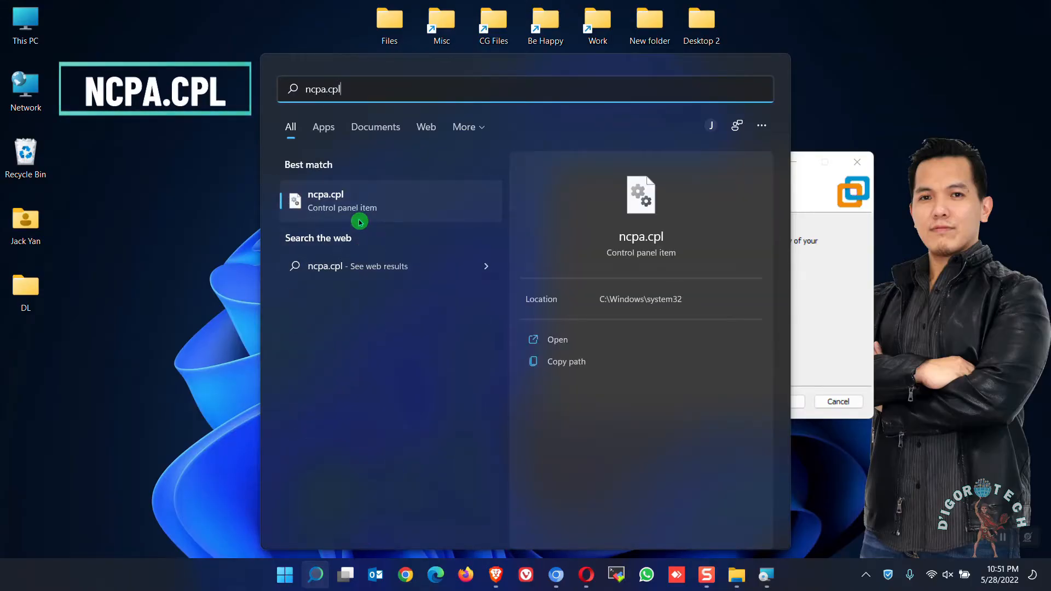
left_click(325, 200)
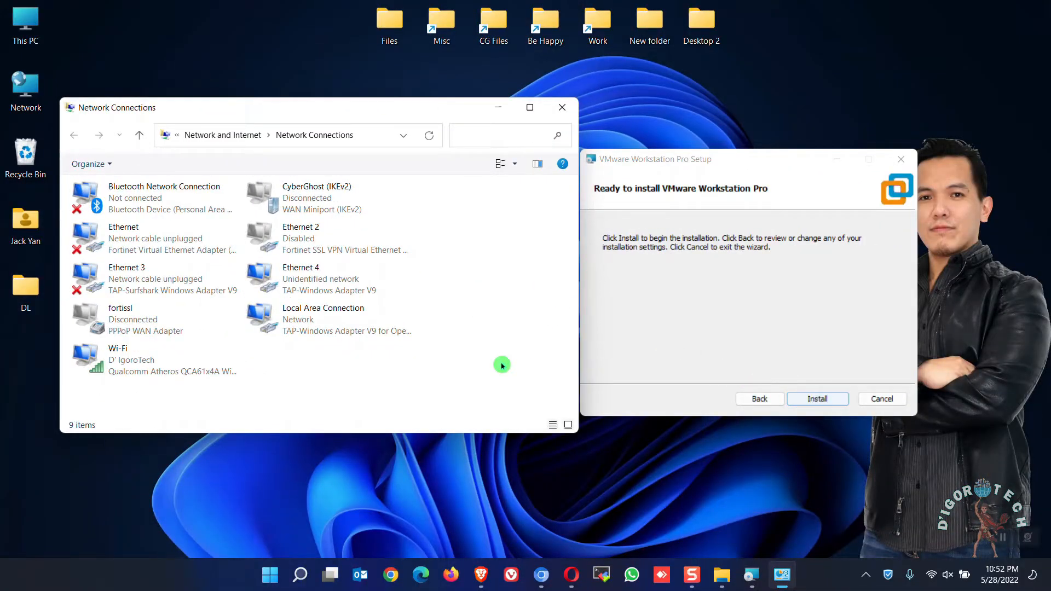
mouse_move(319, 362)
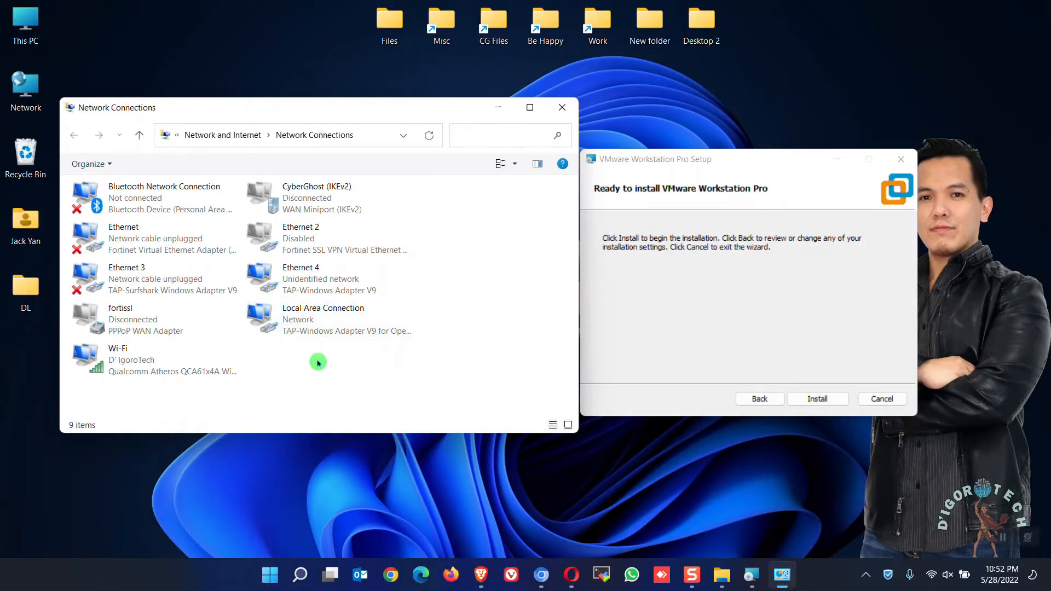
mouse_move(296, 445)
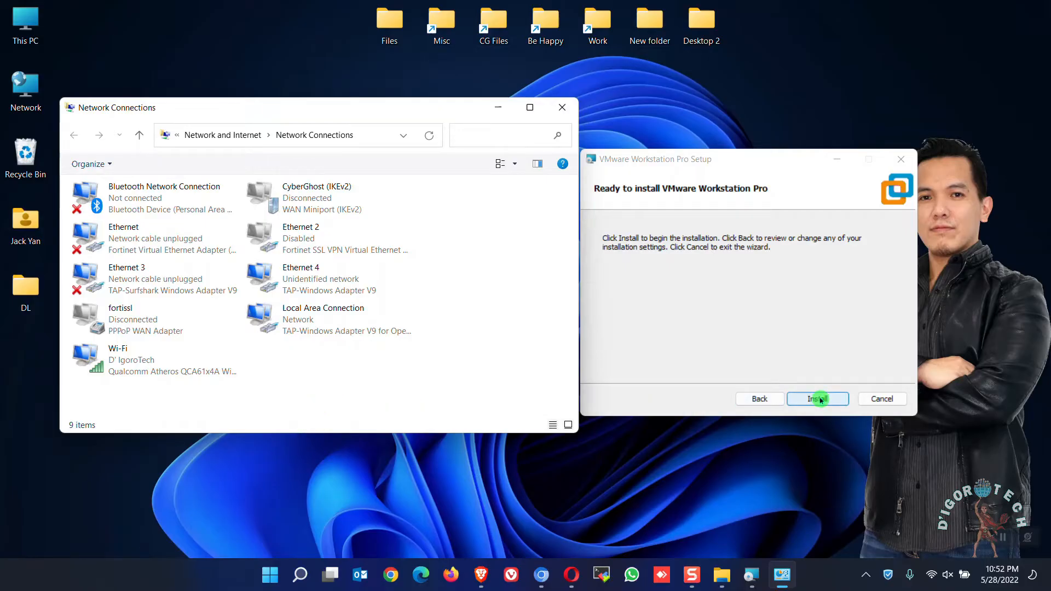
Install Workstation Pro, skip the license key entry, and finish the wizard
left_click(817, 398)
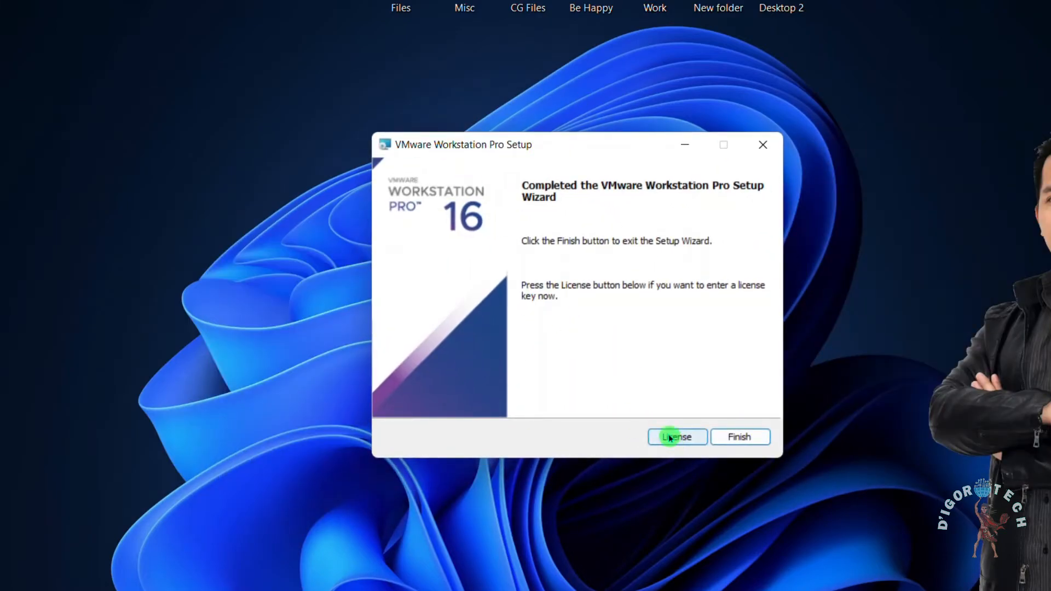
left_click(676, 437)
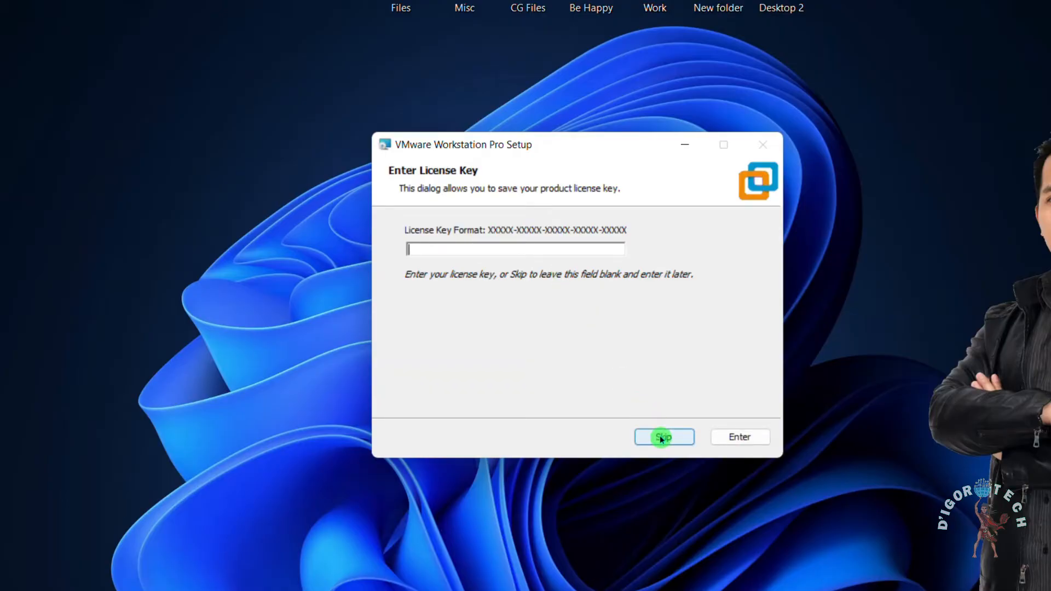
left_click(664, 437)
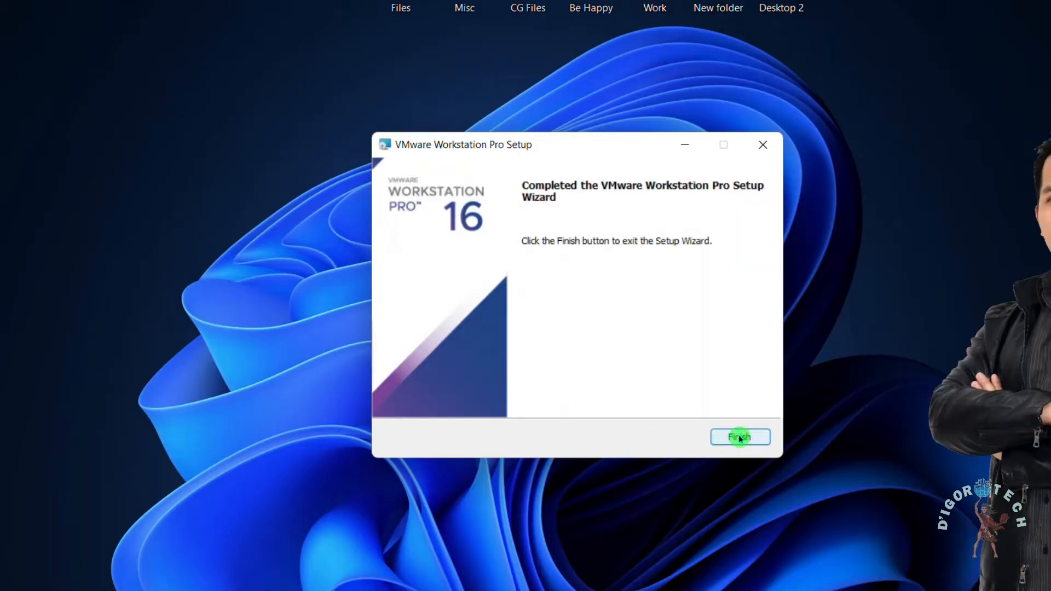
left_click(740, 437)
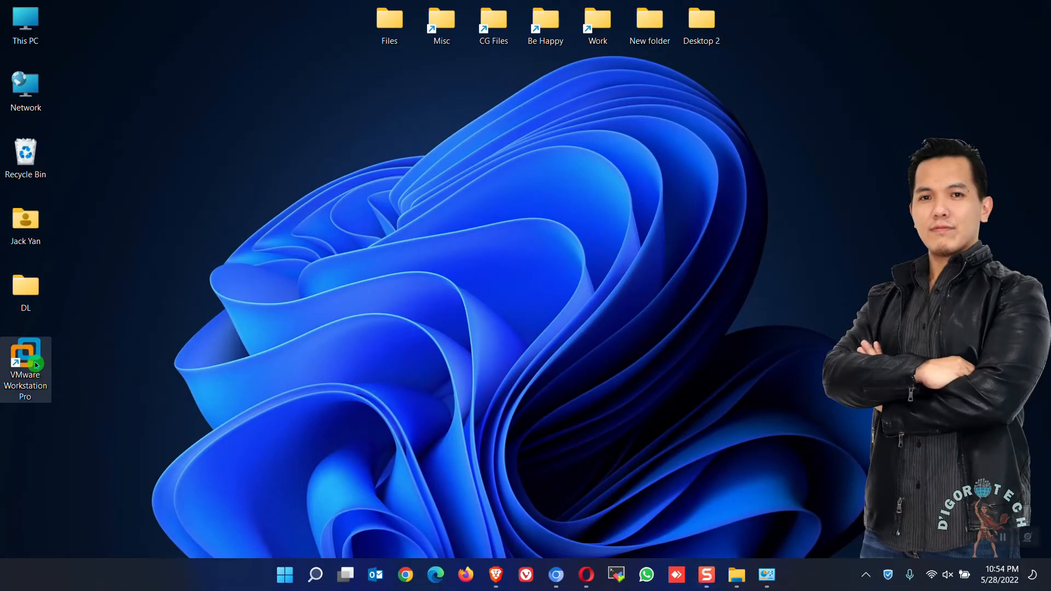
Launch Workstation Pro from the desktop shortcut and choose the 30-day trial, reaching the Home tab
double_click(25, 354)
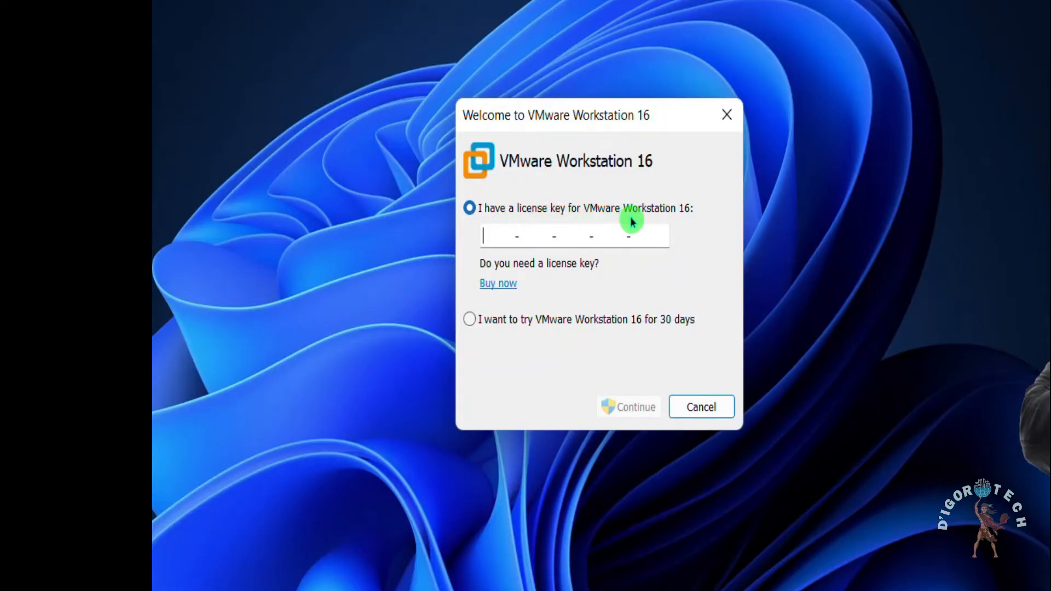
mouse_move(663, 229)
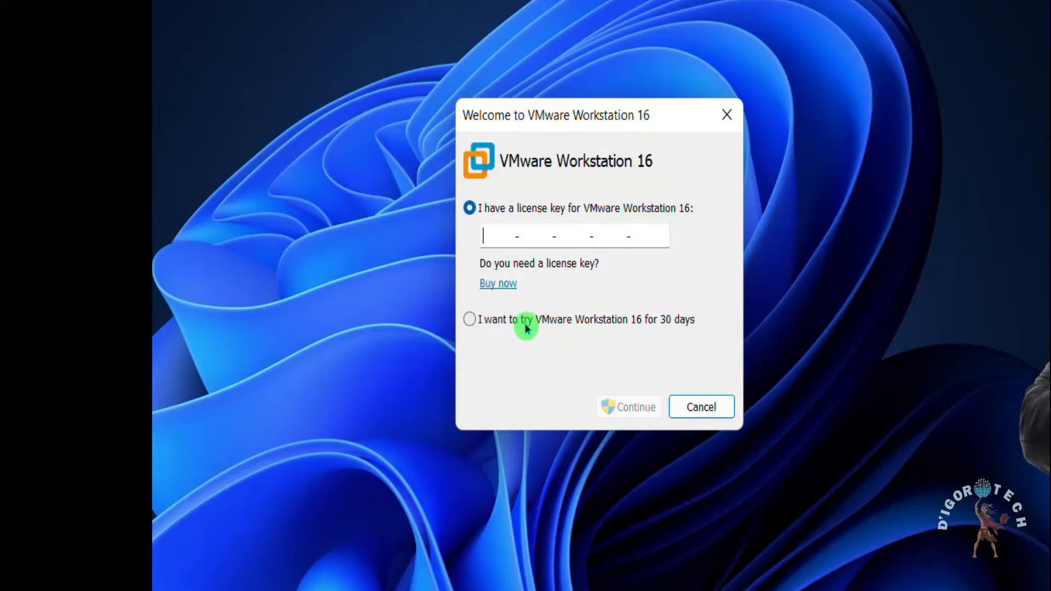
mouse_move(652, 337)
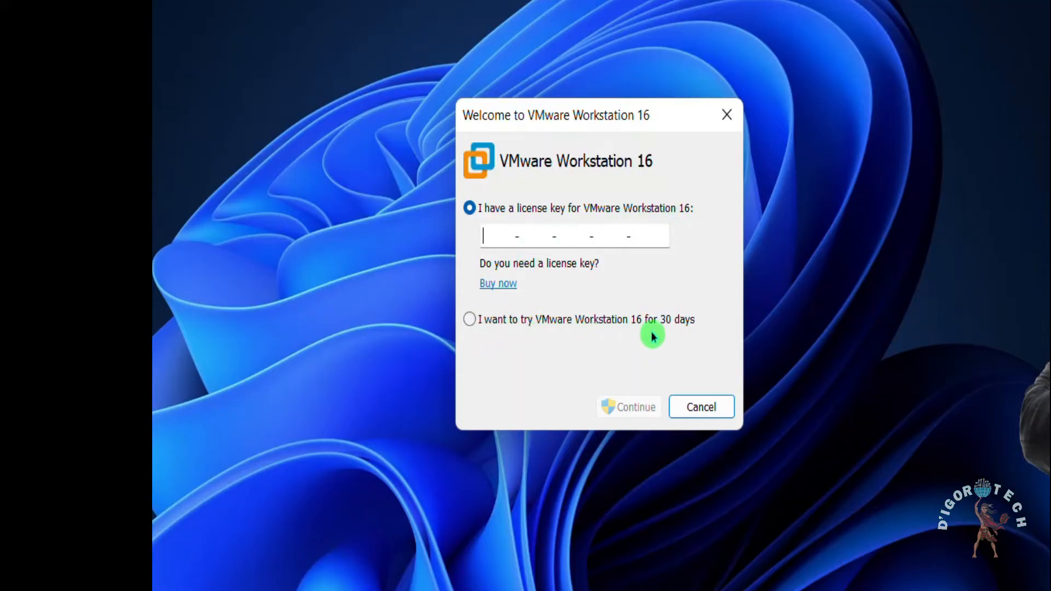
left_click(470, 319)
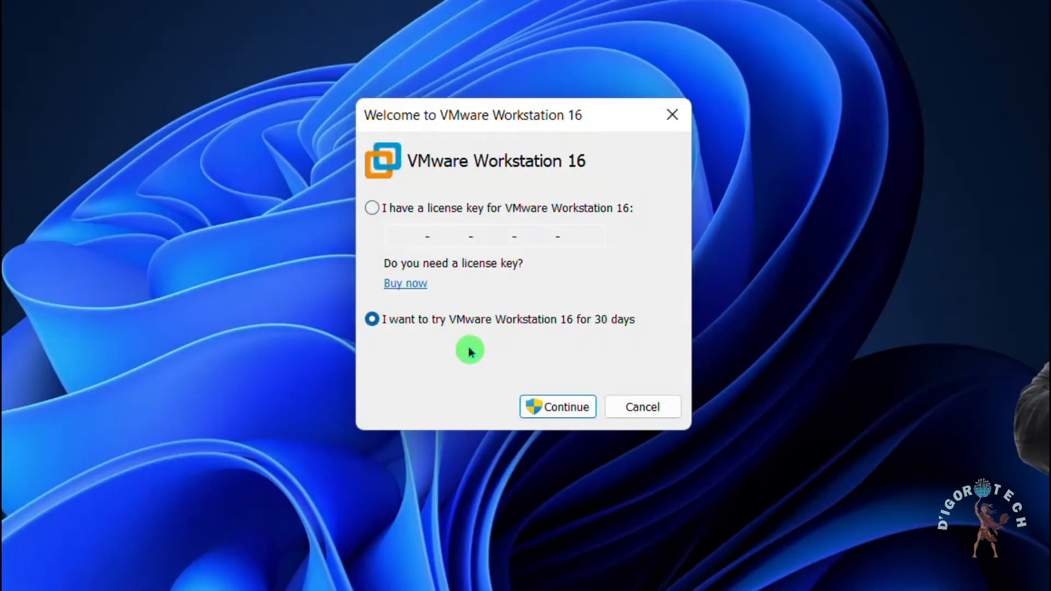
left_click(557, 408)
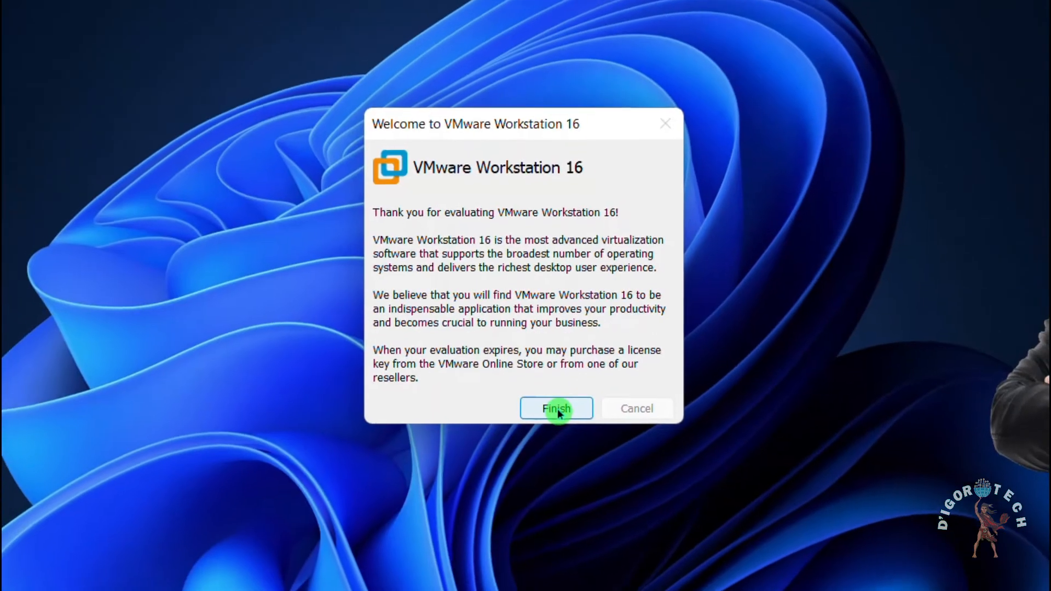
left_click(556, 408)
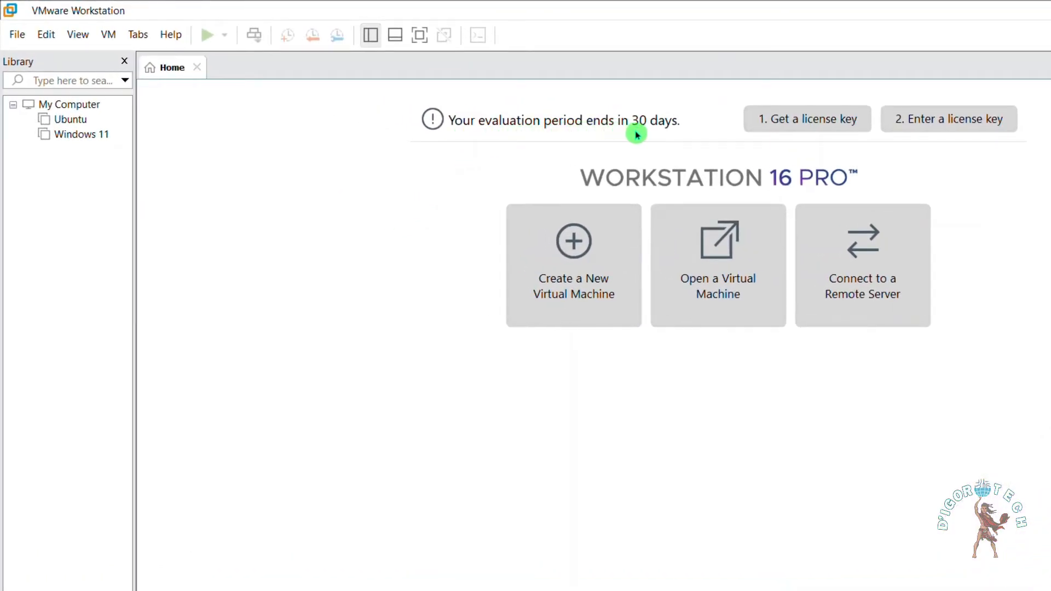
mouse_move(813, 139)
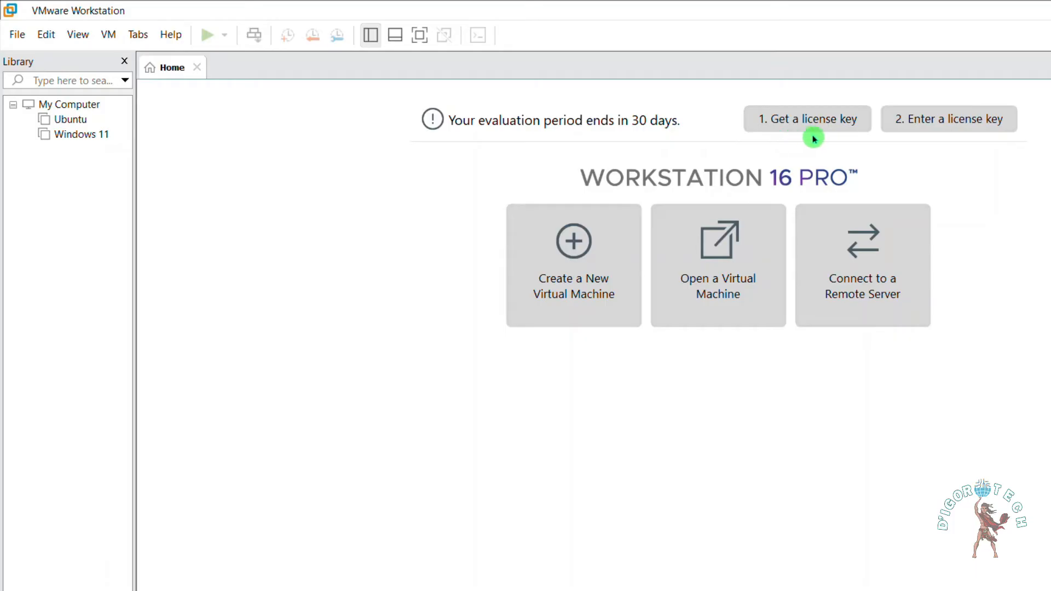
mouse_move(377, 195)
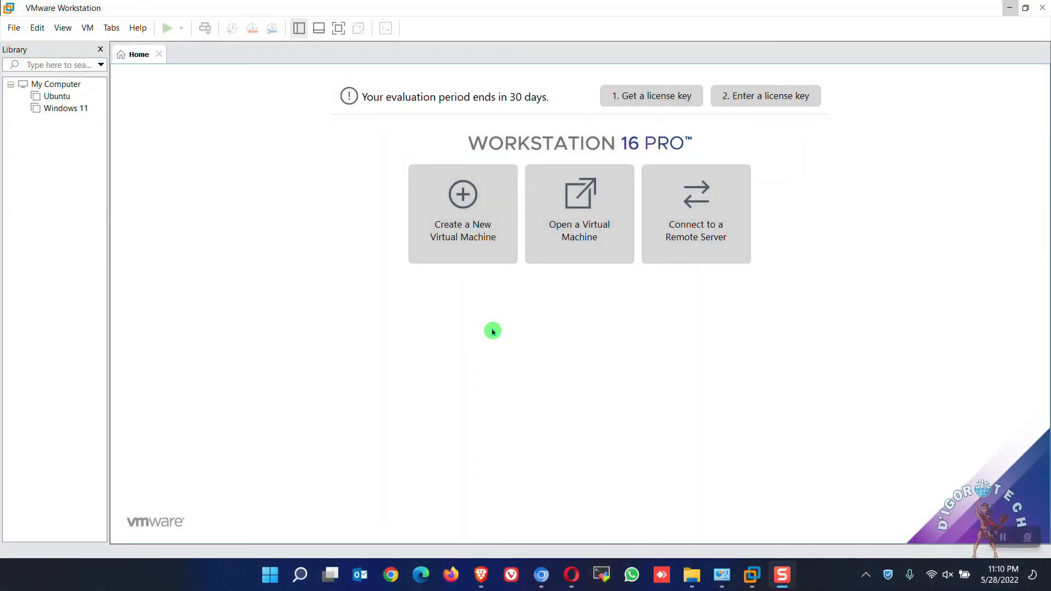
mouse_move(325, 273)
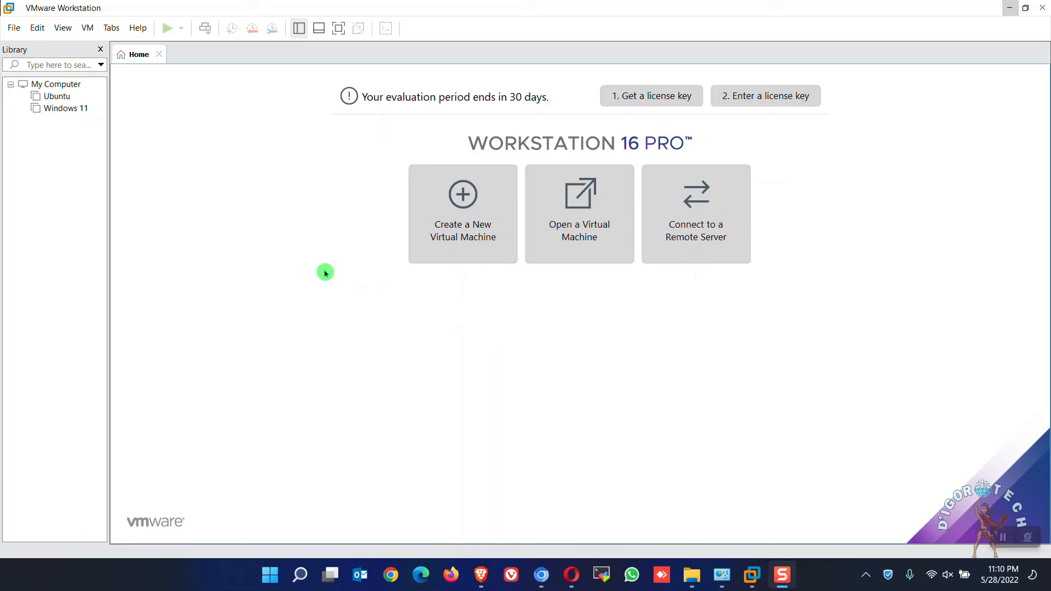